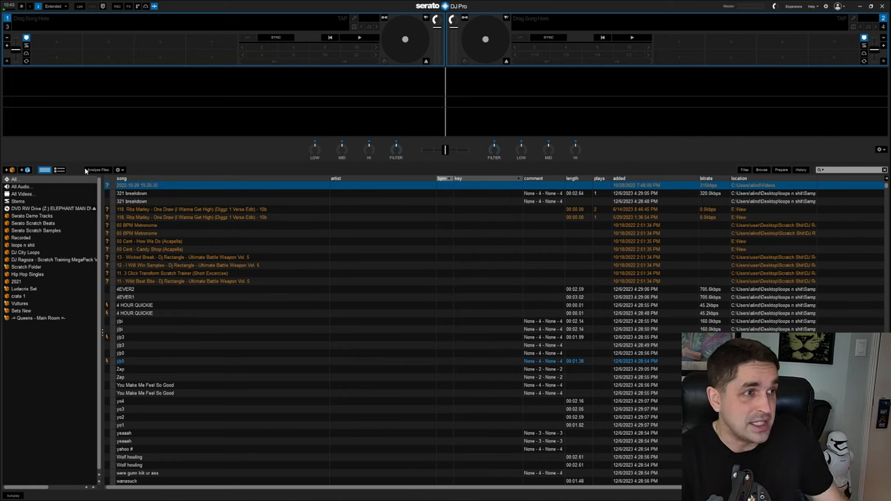
{"action": "mouse_move", "coordinate": [103, 169]}
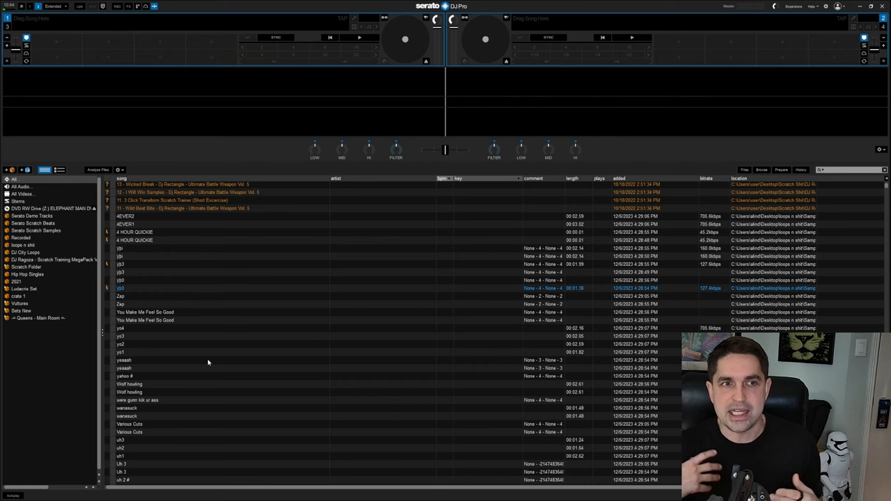
{"action": "mouse_move", "coordinate": [200, 379]}
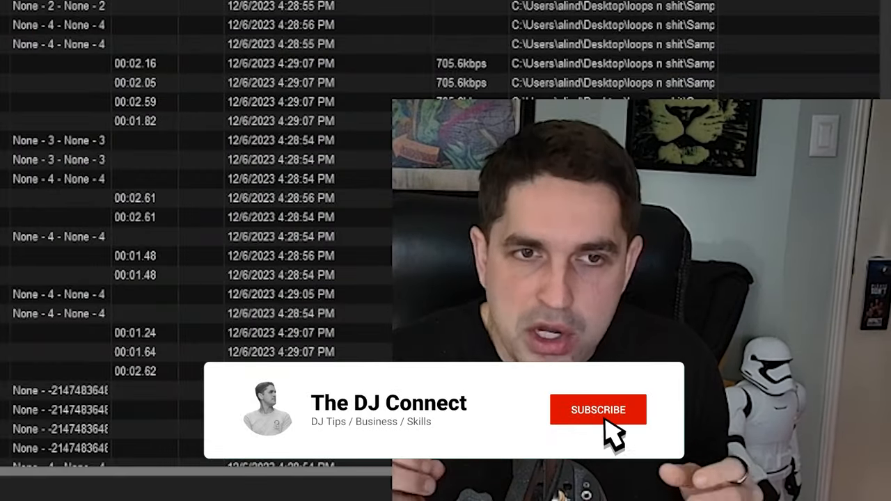
Show crate 1, analyze its tracks for BPM and key, and colour-code the rows.
{"action": "left_click", "coordinate": [618, 409]}
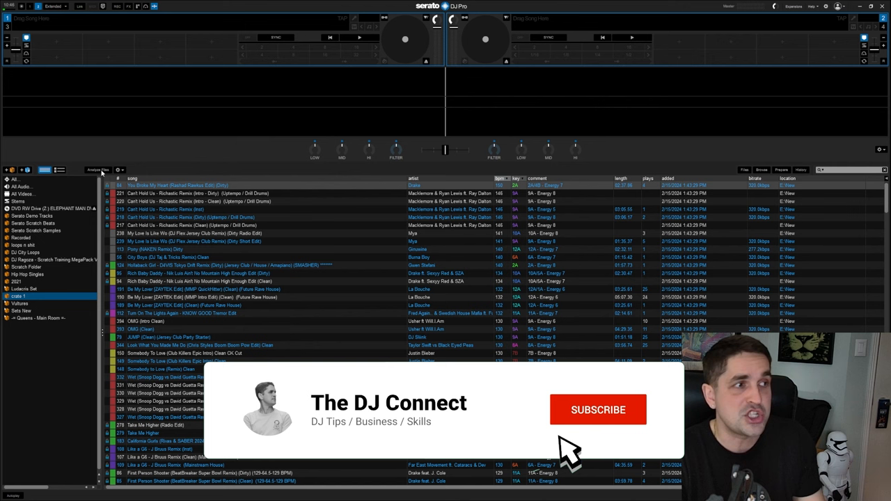
{"action": "left_click", "coordinate": [598, 409]}
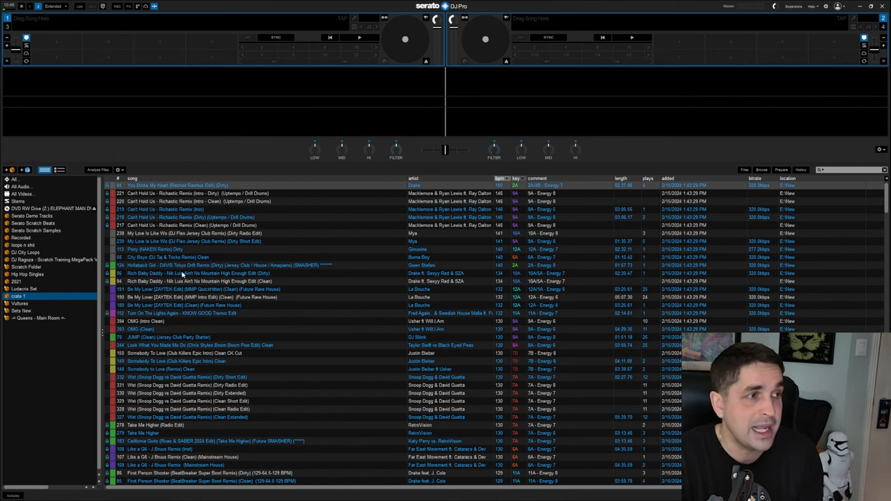
{"action": "left_click", "coordinate": [209, 345]}
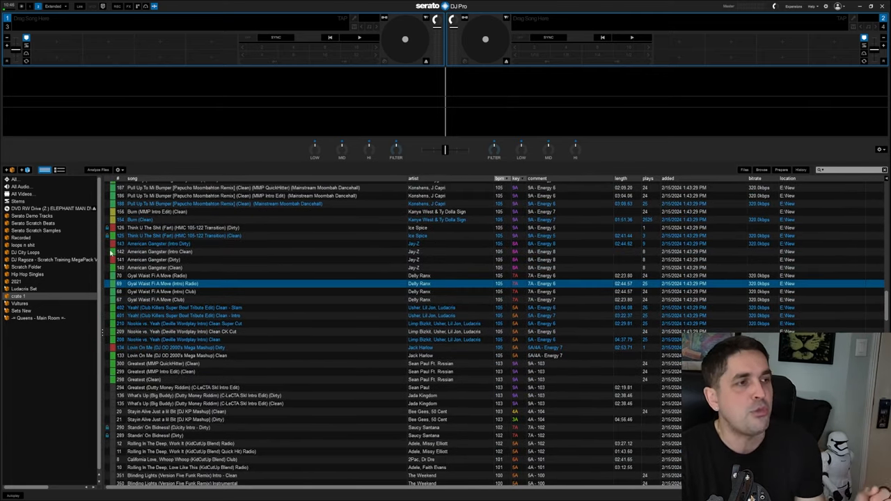
{"action": "scroll", "scroll_direction": "down", "scroll_amount": 3}
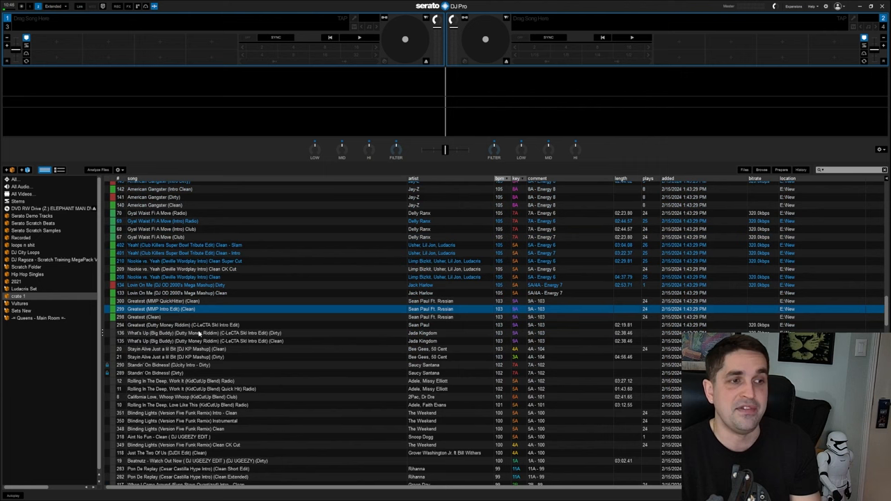
{"action": "scroll", "scroll_direction": "down", "scroll_amount": 3}
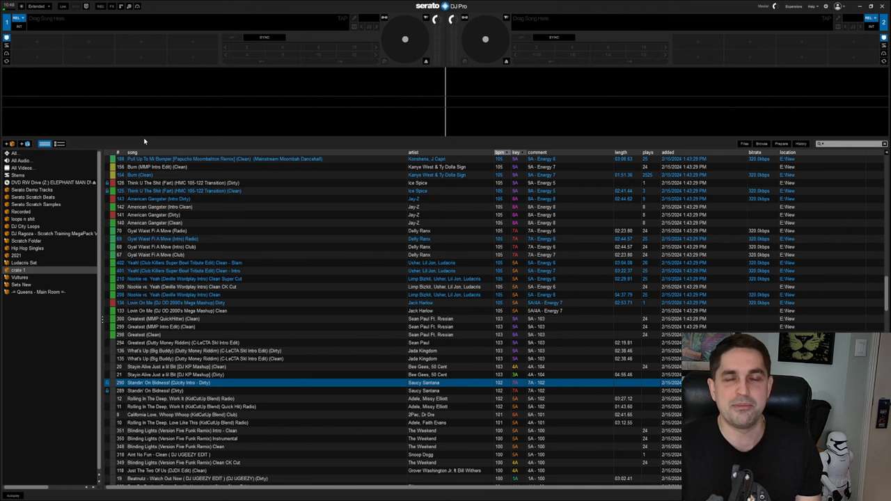
{"action": "mouse_move", "coordinate": [326, 151]}
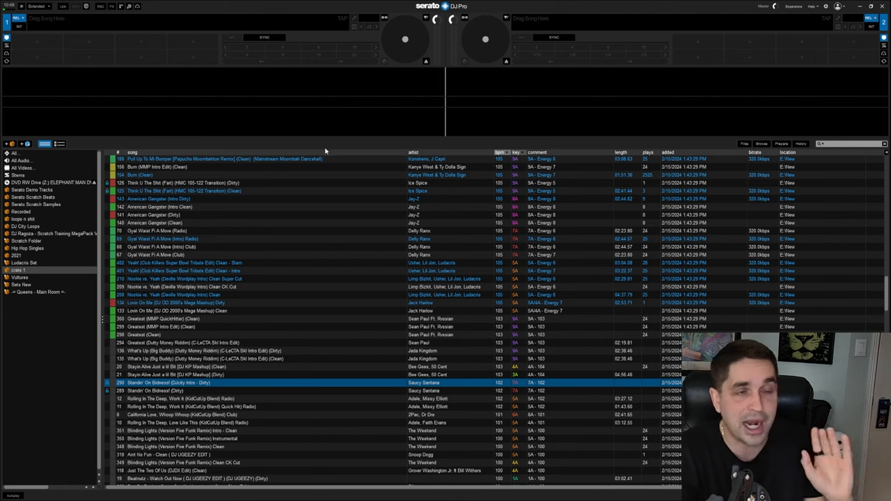